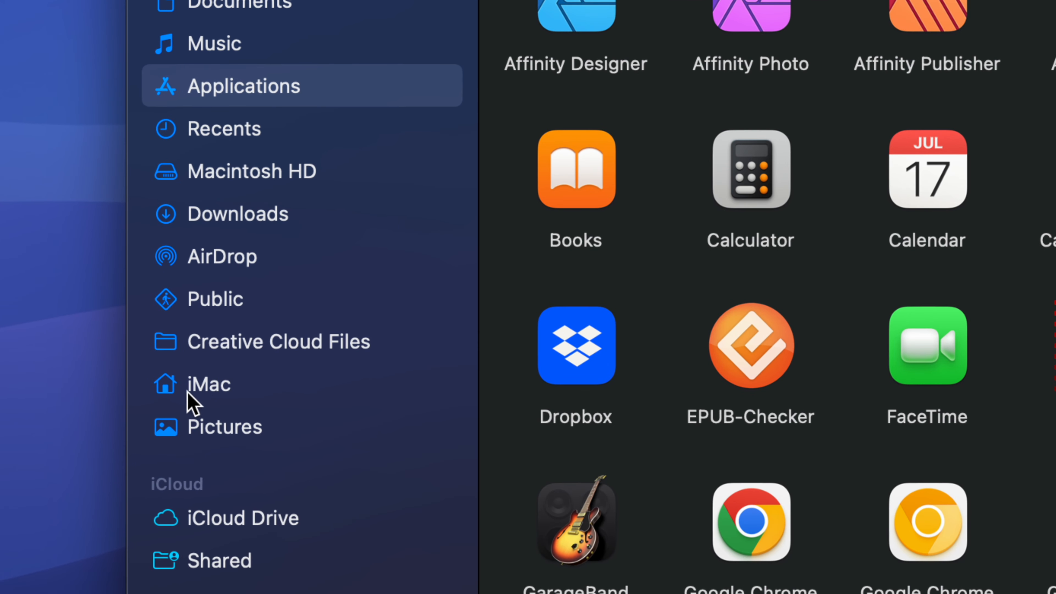
mouse_move(194, 393)
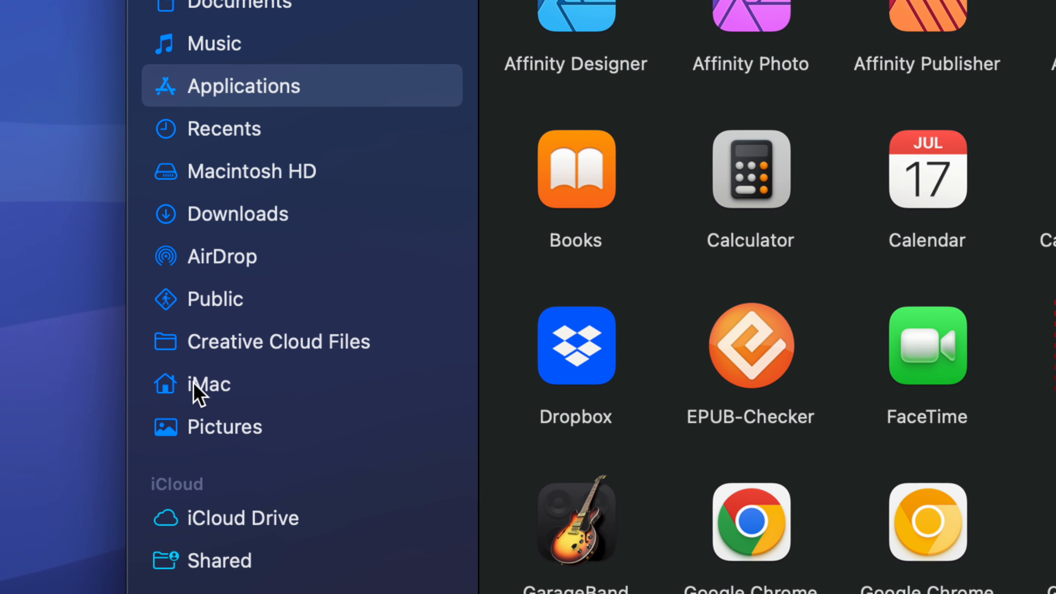
mouse_move(212, 406)
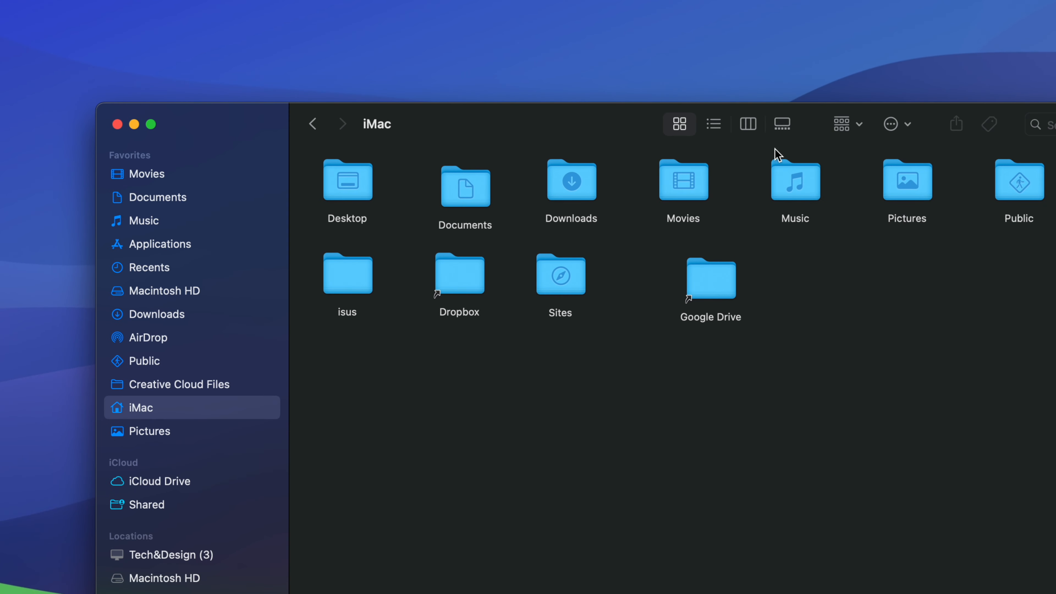
mouse_move(144, 344)
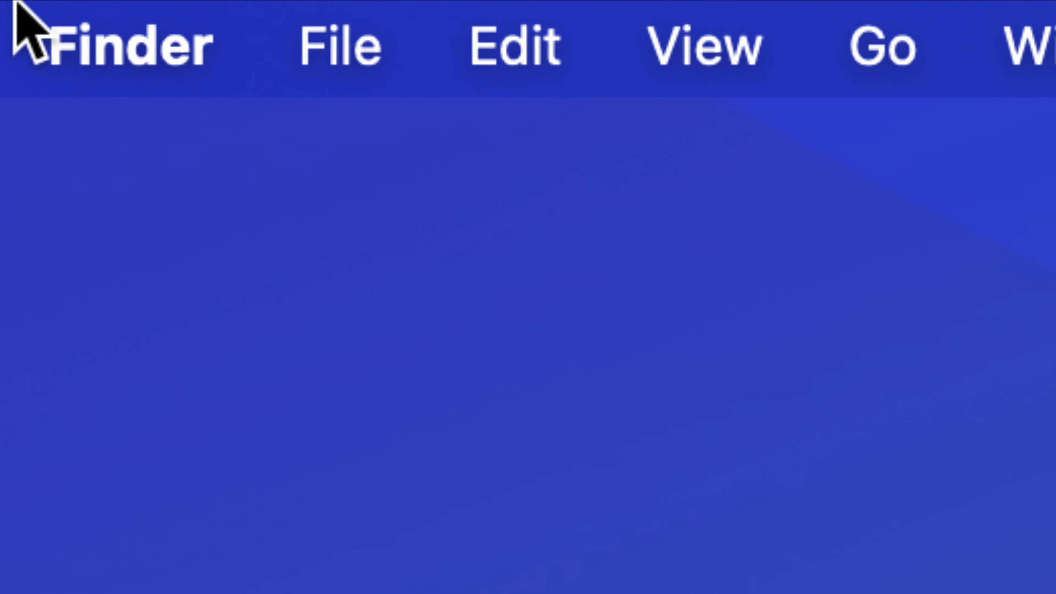
Bring up Finder Settings on the Sidebar tab and untick Movies under Favorites.
click(111, 42)
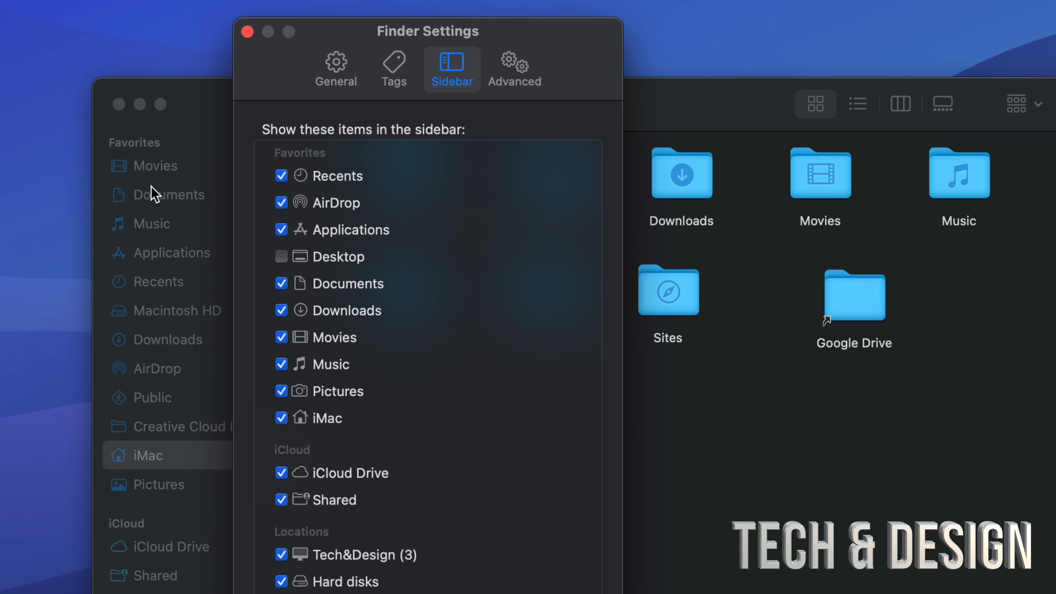
mouse_move(250, 346)
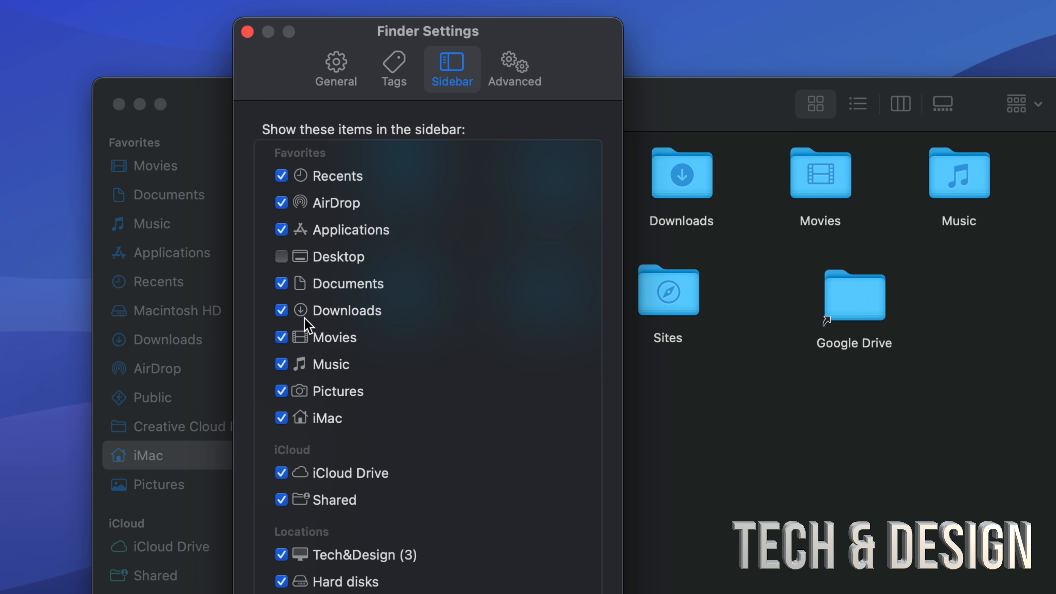
click(281, 338)
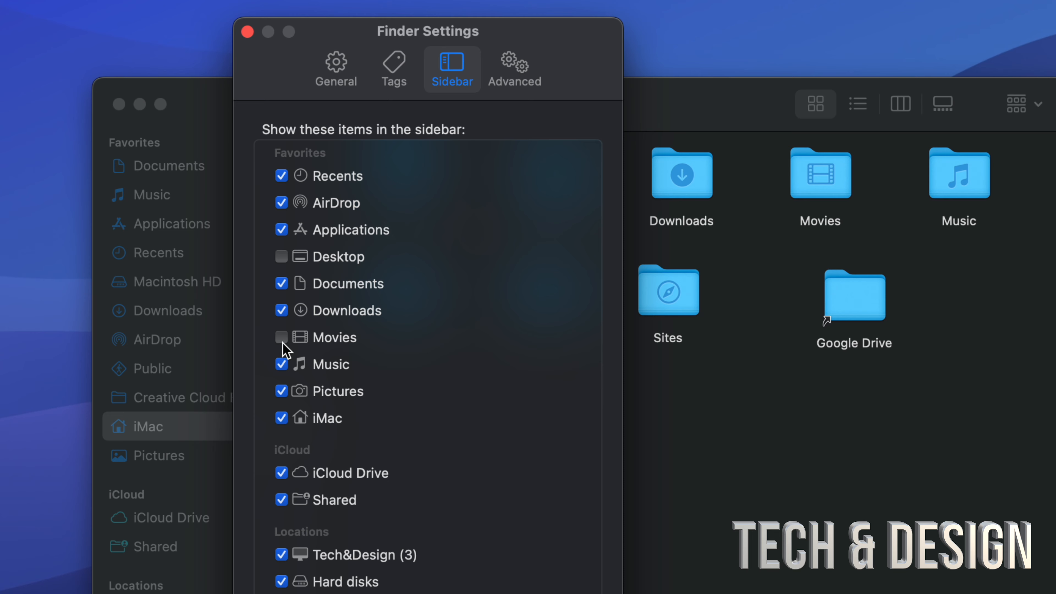
Re-tick Movies, then untick and re-tick the iMac home folder so both return to Favorites.
click(281, 337)
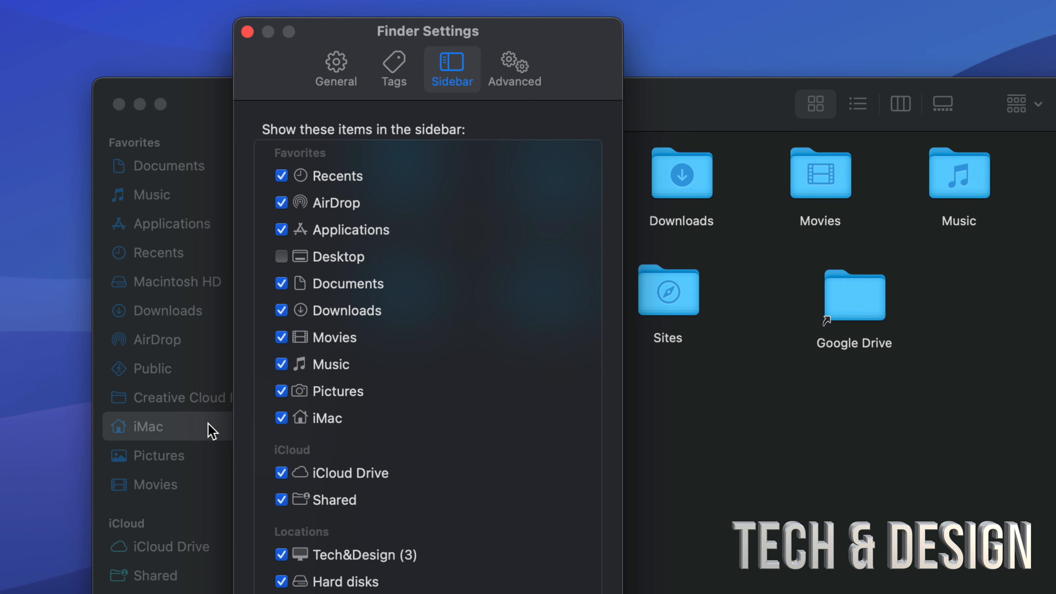
click(281, 418)
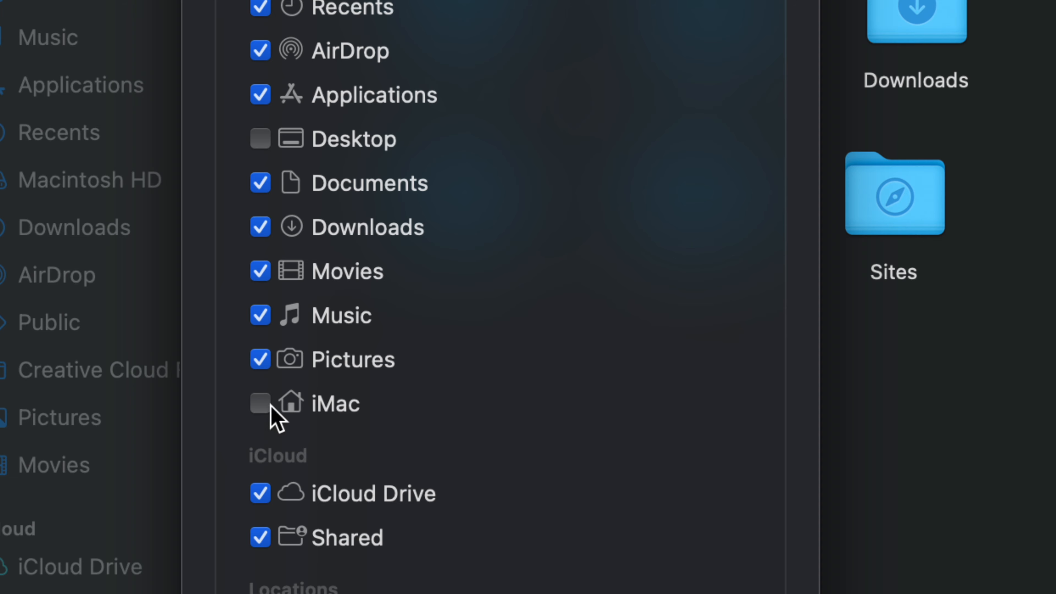
click(259, 403)
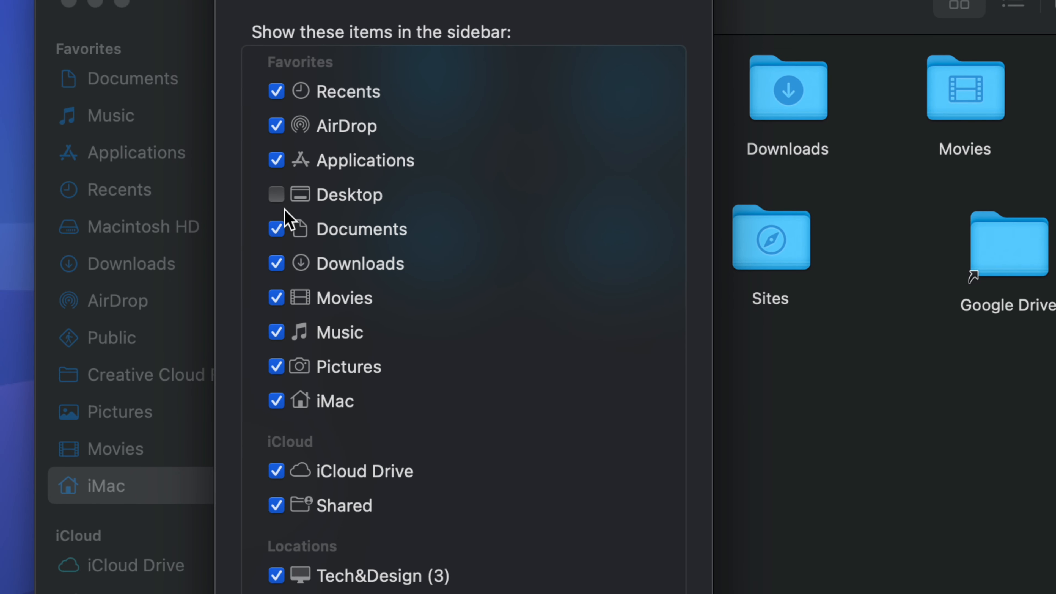
mouse_move(120, 431)
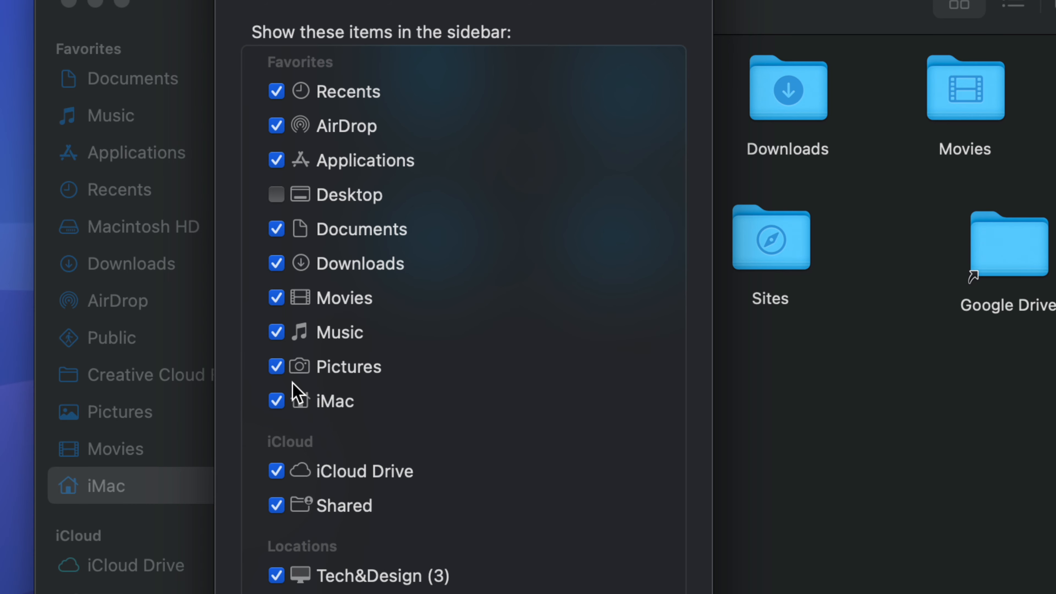
scroll(down, 3)
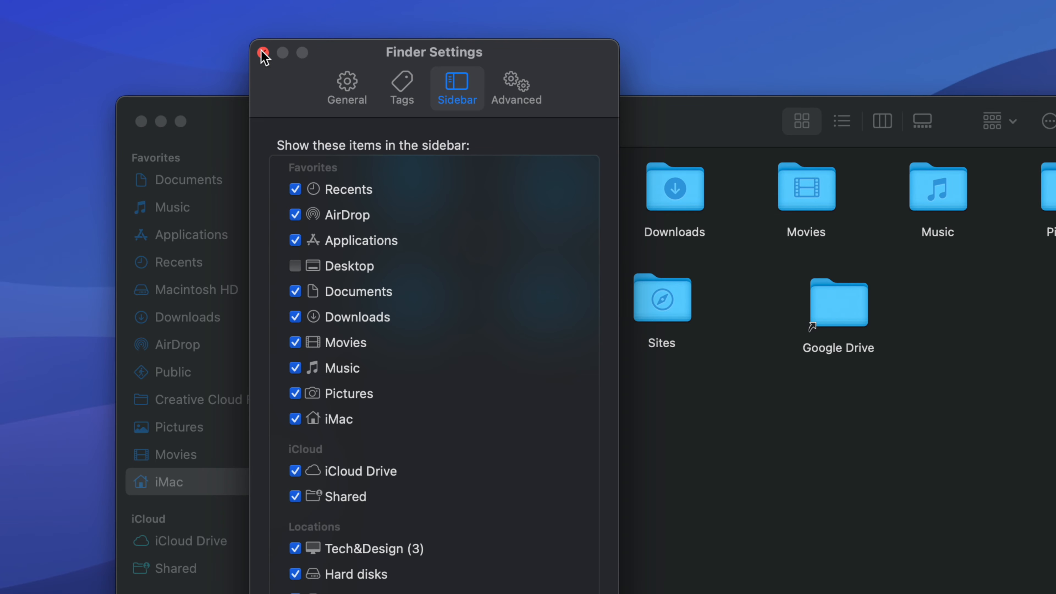
Dismiss Finder Settings and show the Public folder with its Drop Box from the sidebar.
click(264, 52)
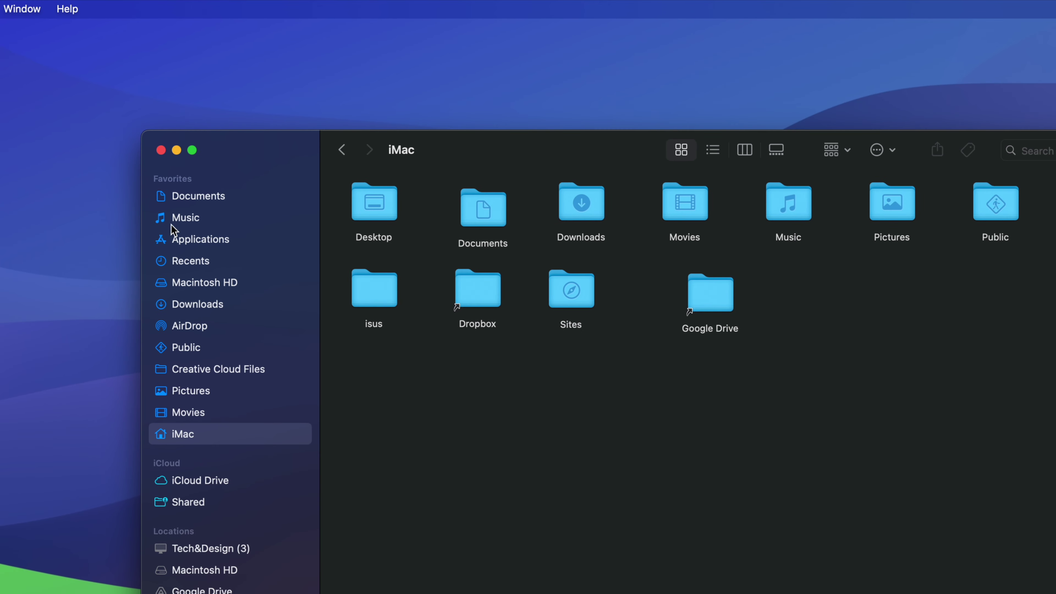
click(186, 347)
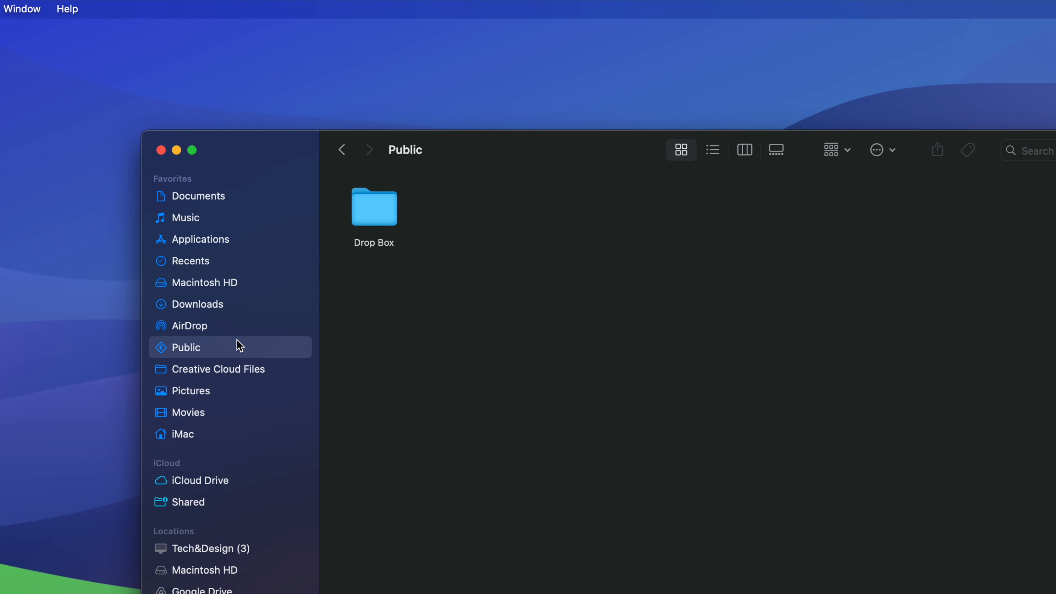
mouse_move(239, 323)
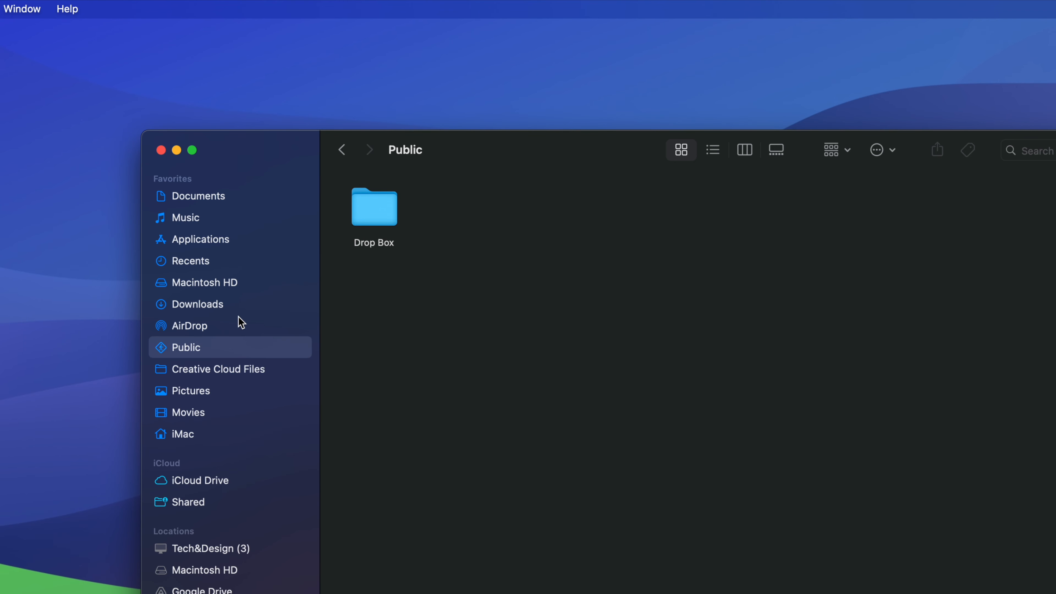
mouse_move(376, 278)
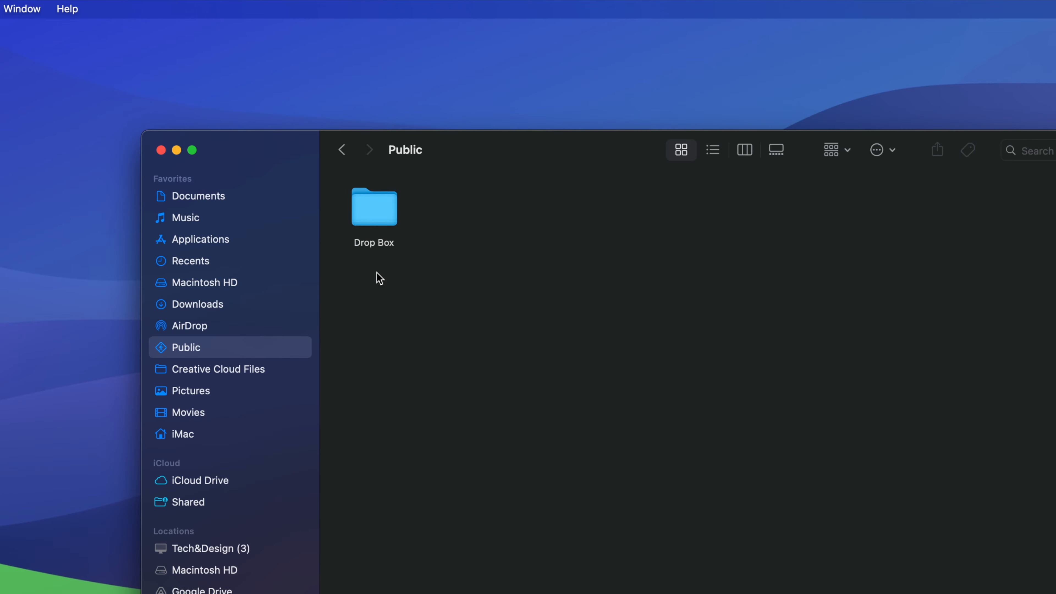